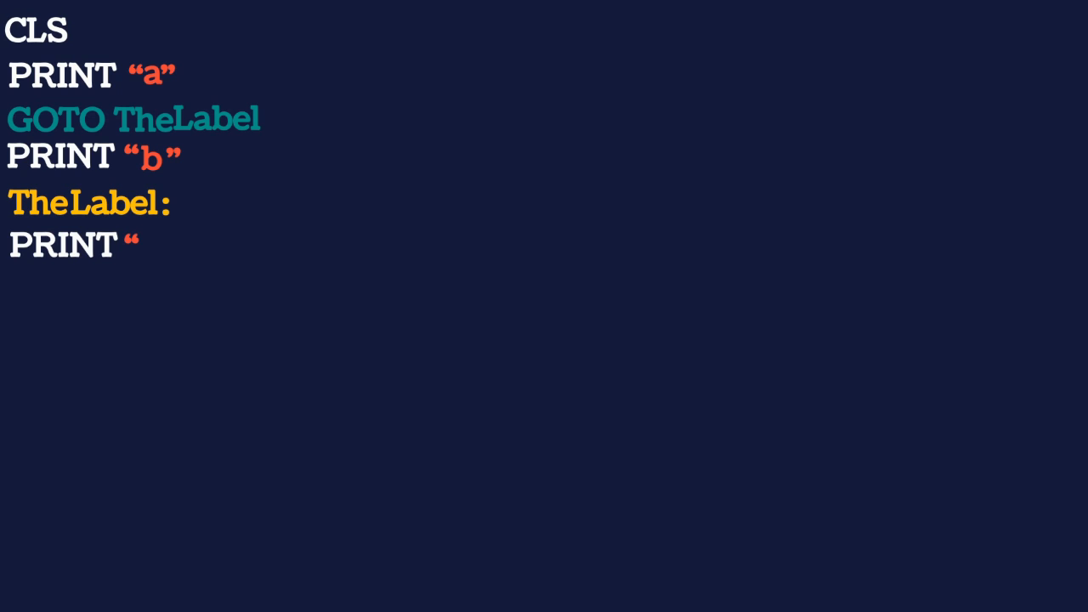
type("c\"")
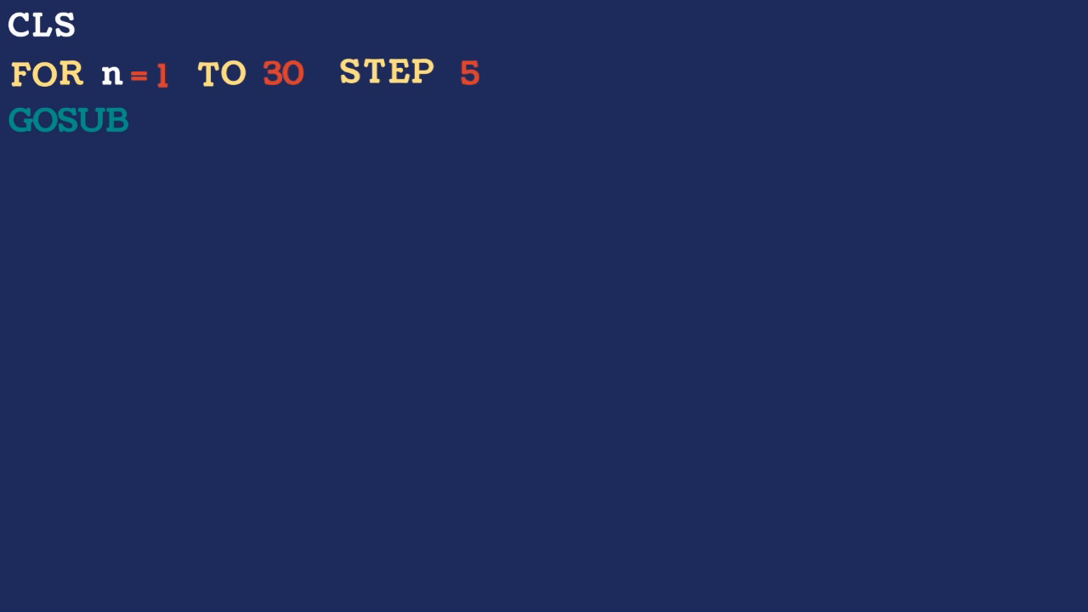
type("square")
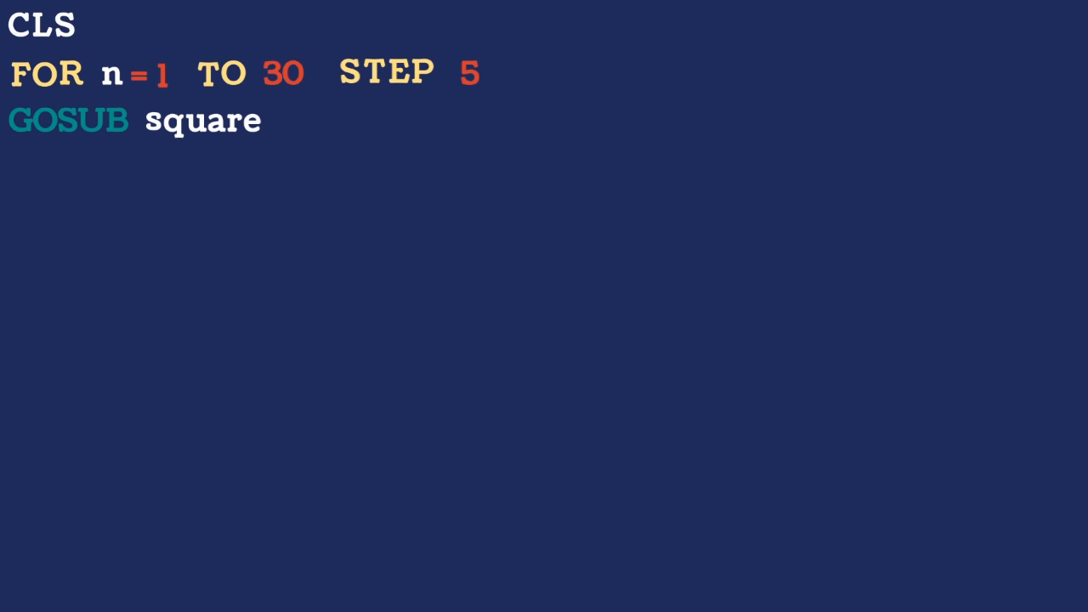
type("N")
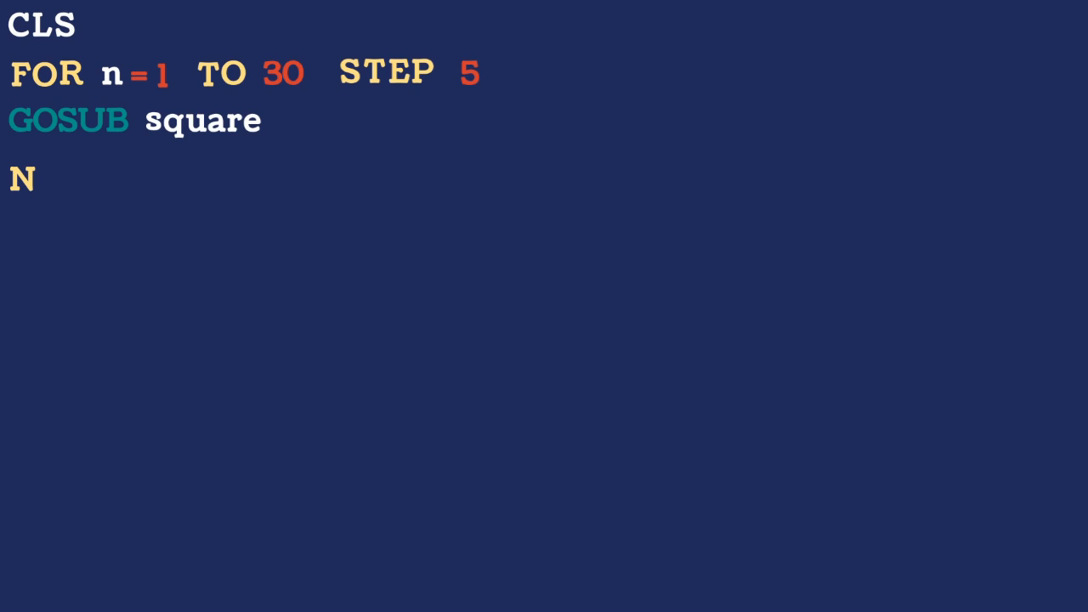
type("EXT n")
type("PRIN")
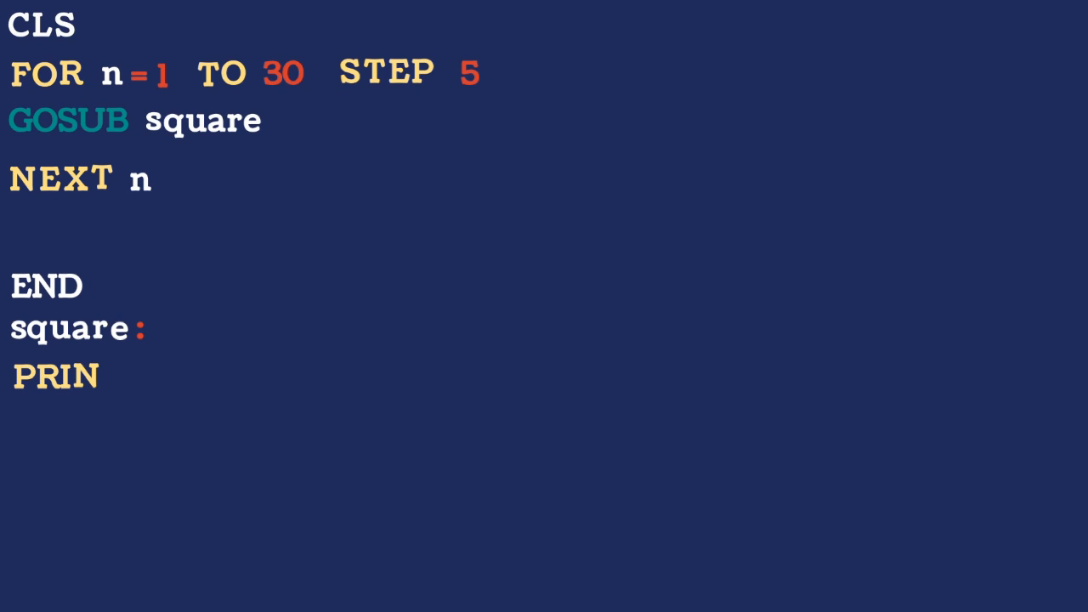
type("T n, n * n")
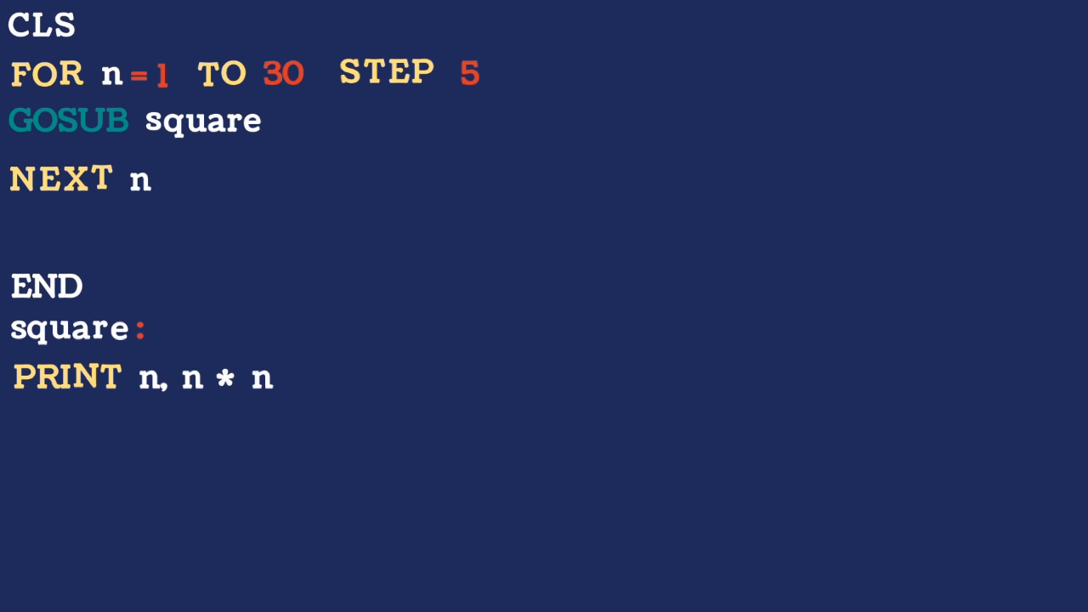